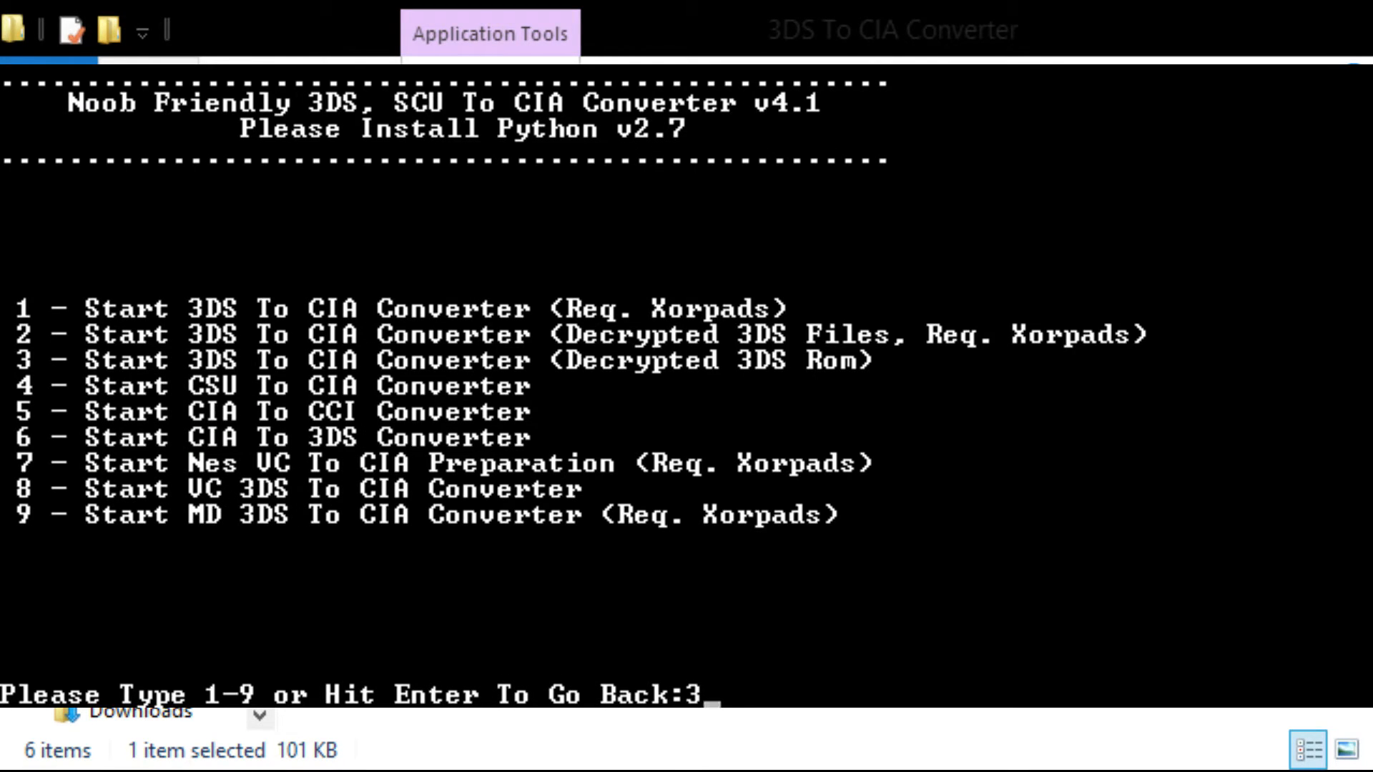
- Choose option 3, Decrypted 3DS Rom, so the console asks for the ROM name
key(Return)
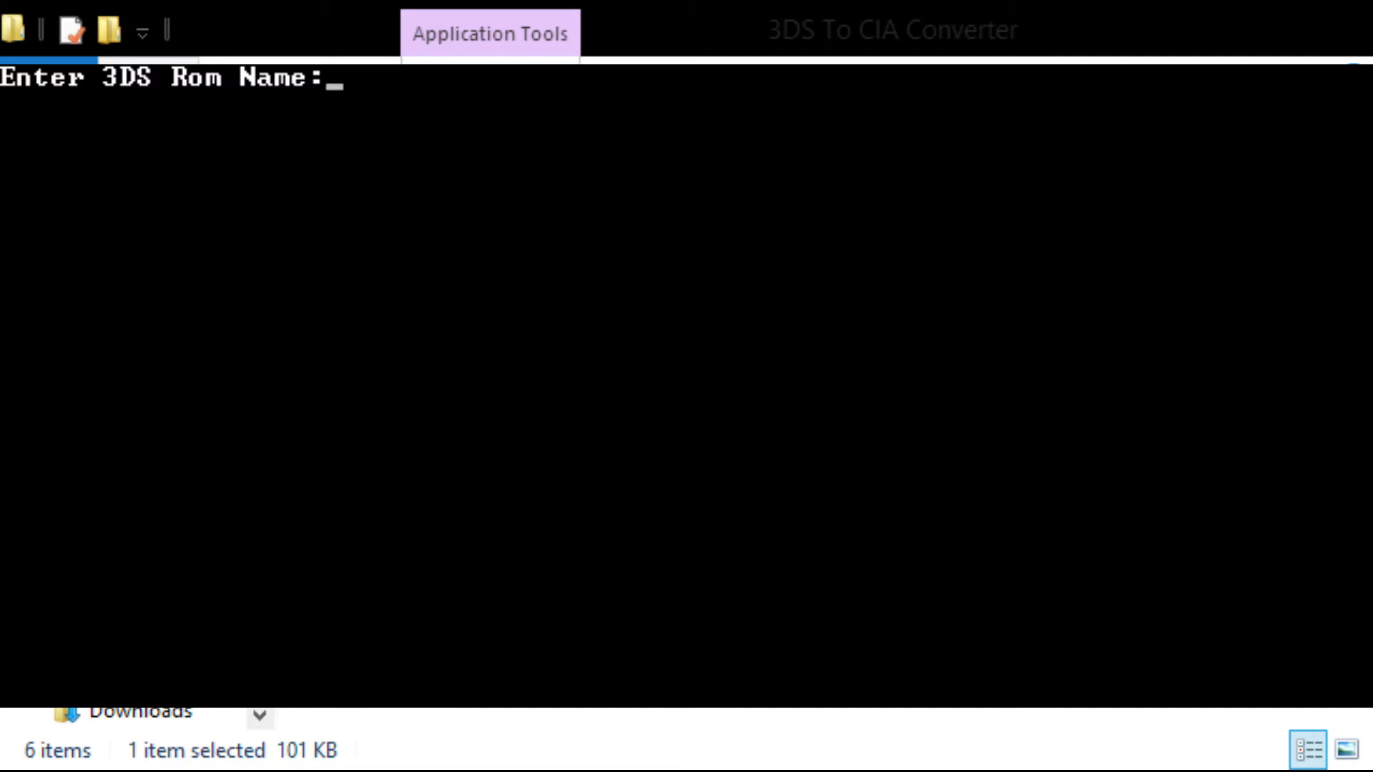